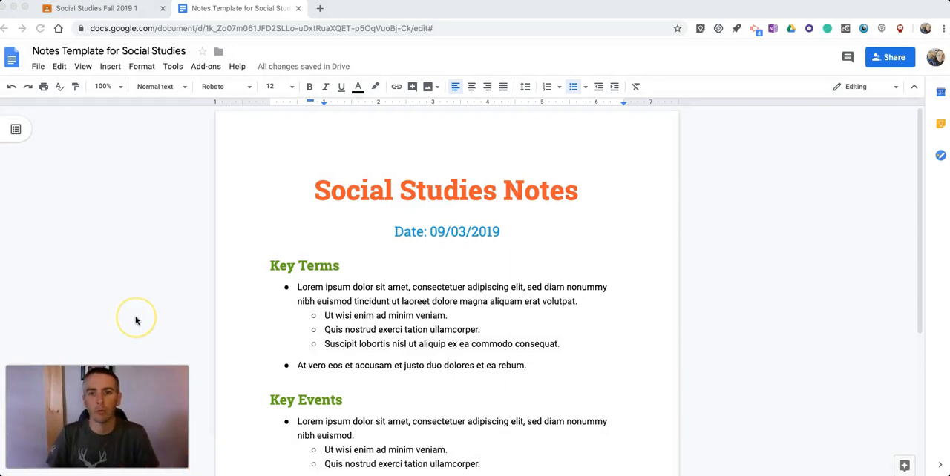
mouse_move(136, 320)
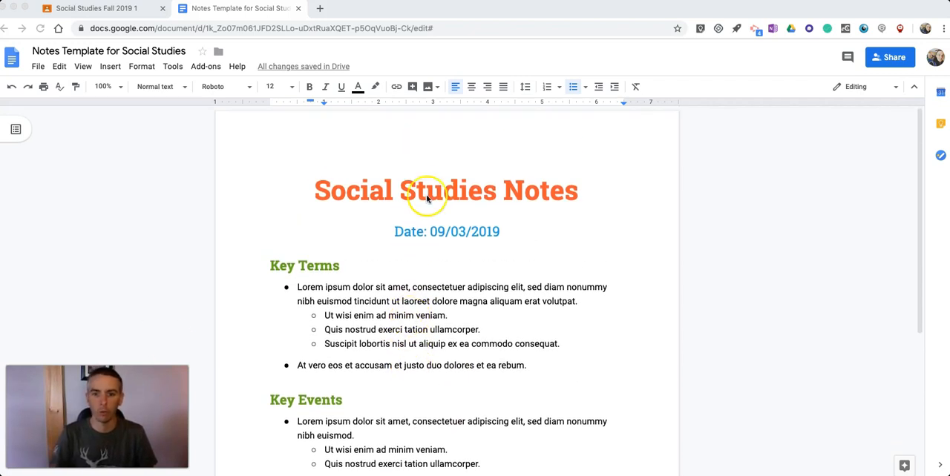
mouse_move(363, 214)
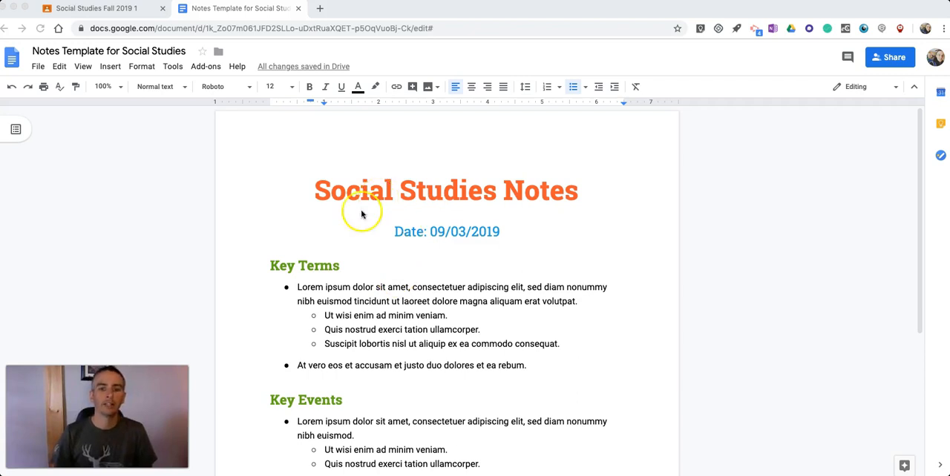
mouse_move(421, 238)
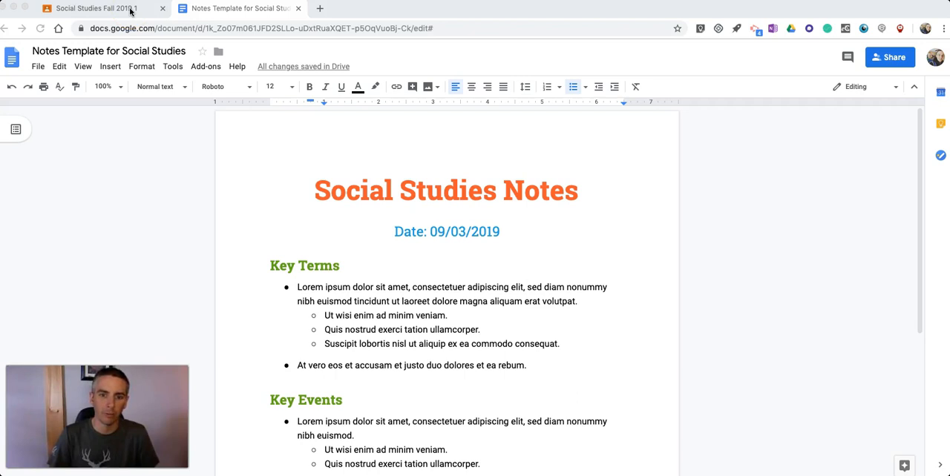
- On the Social Studies Fall 2019 Classwork page, bring up the Create menu of classwork types
click(96, 8)
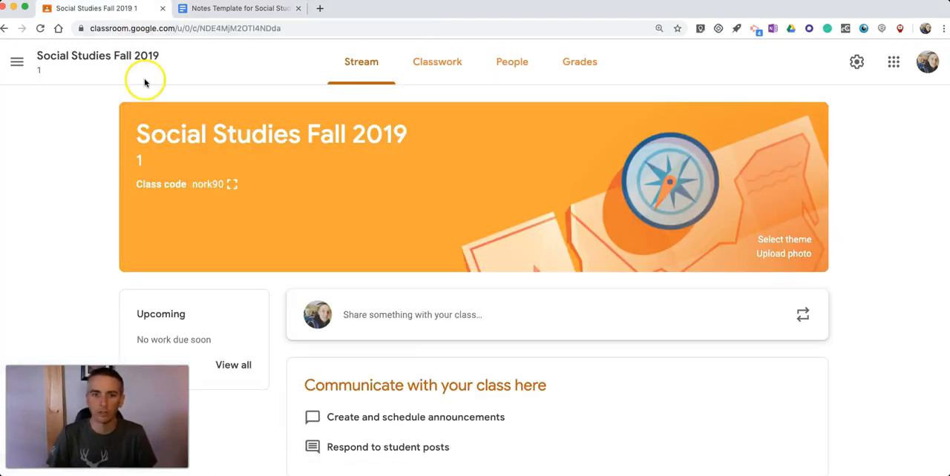
scroll(down, 3)
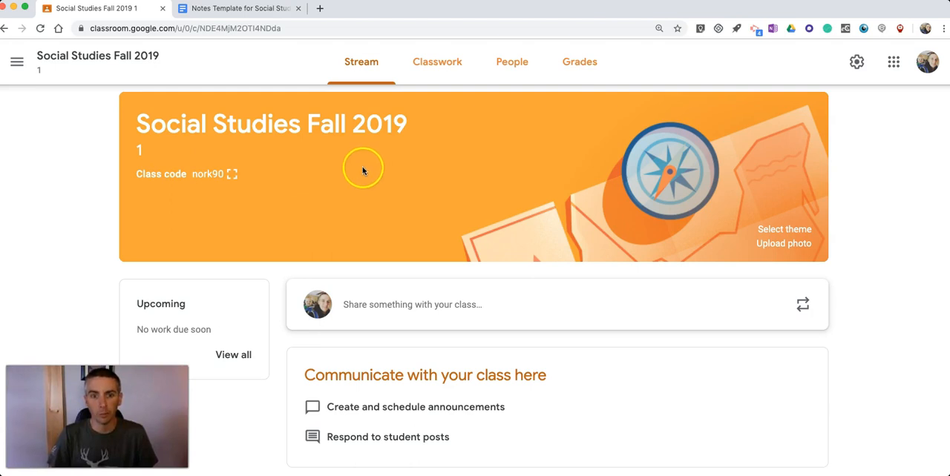
click(437, 61)
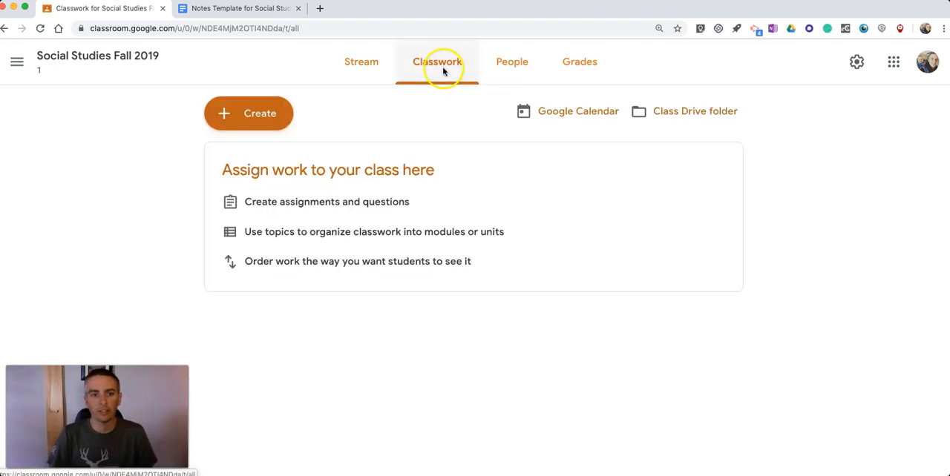
click(249, 113)
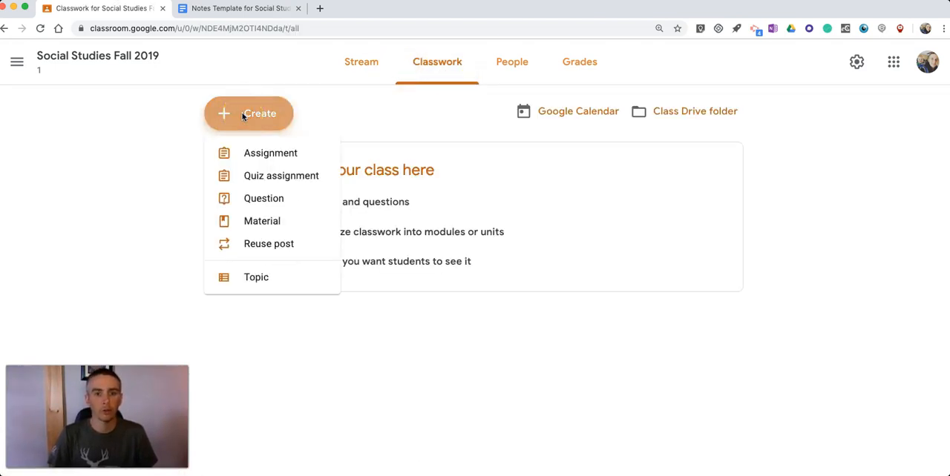
- Start a new assignment titled 'Use this template for taking notes'
click(270, 153)
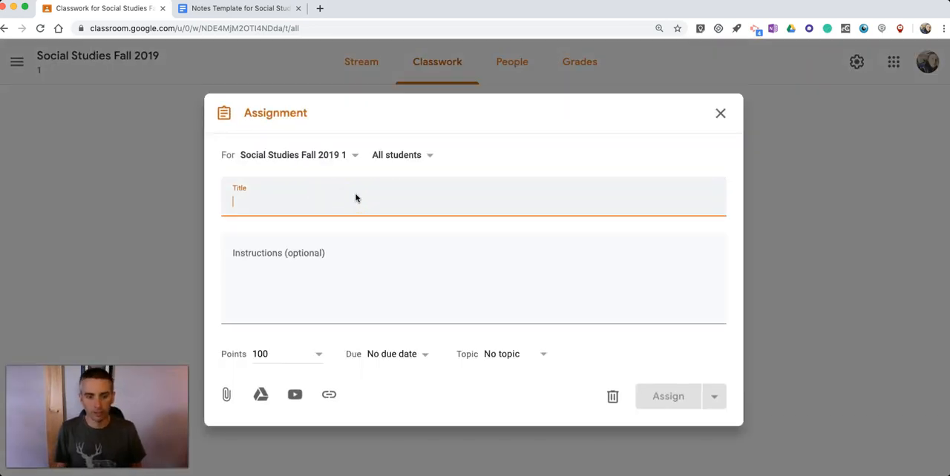
text(Us)
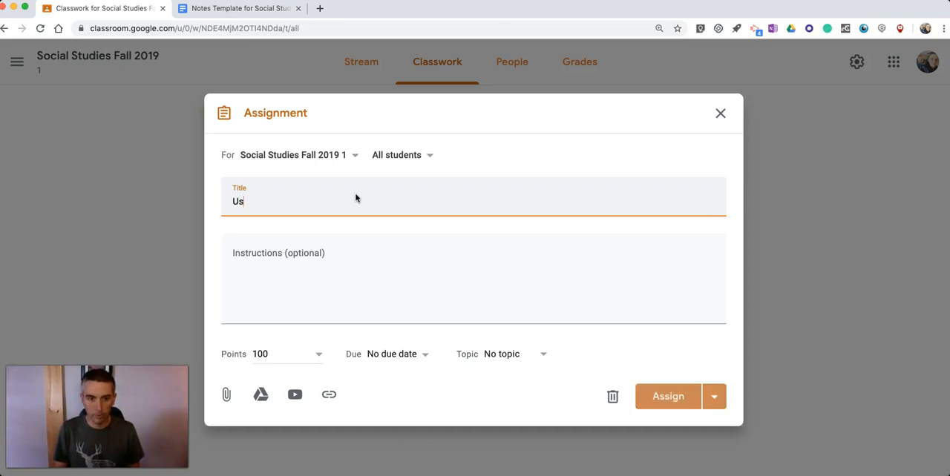
text(e this templa)
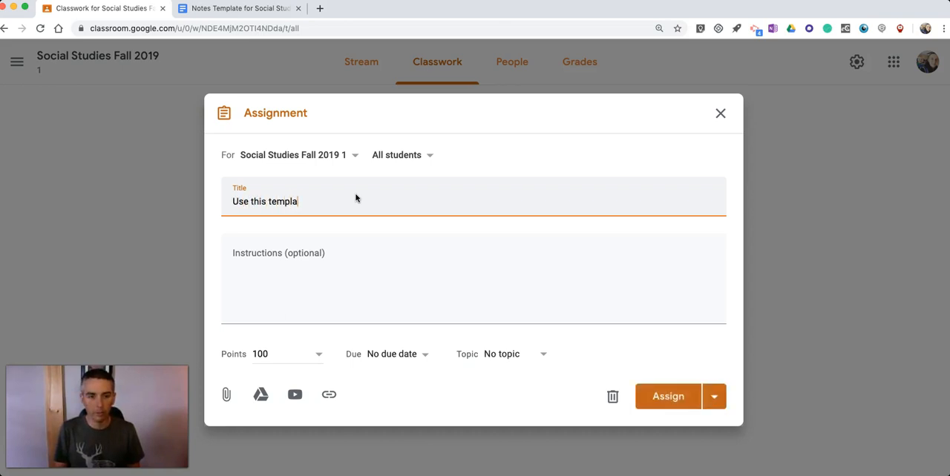
text(te for taking n)
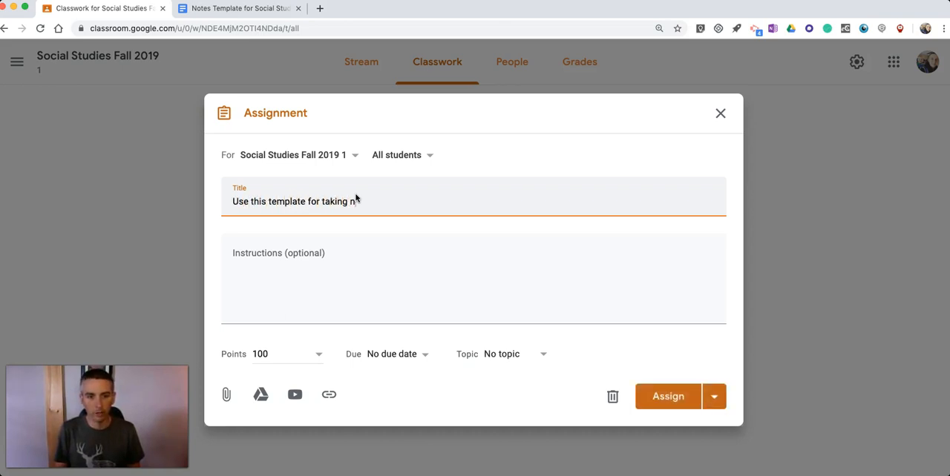
text(notes)
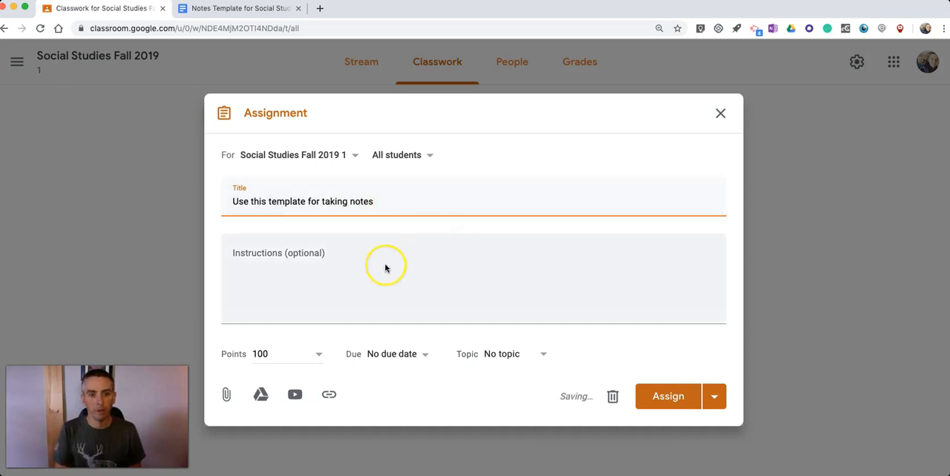
- Add the instructions 'Please remember to update the date on the top of the document.'
click(385, 278)
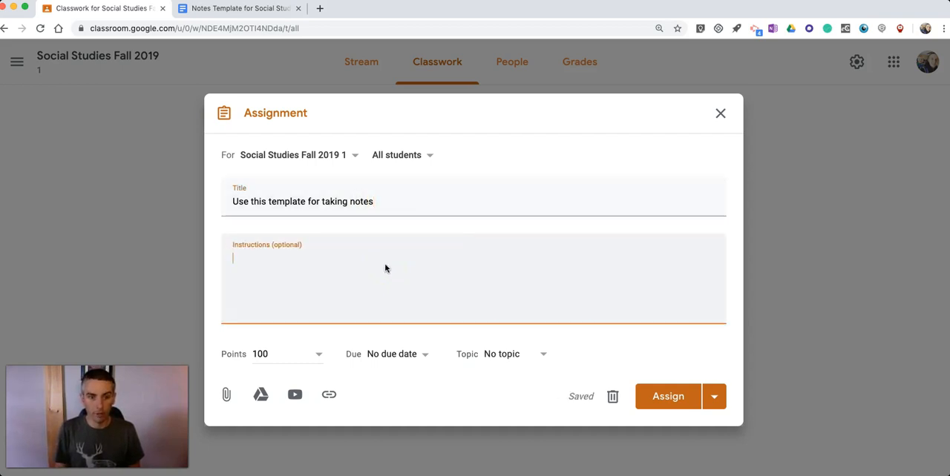
text(Please re)
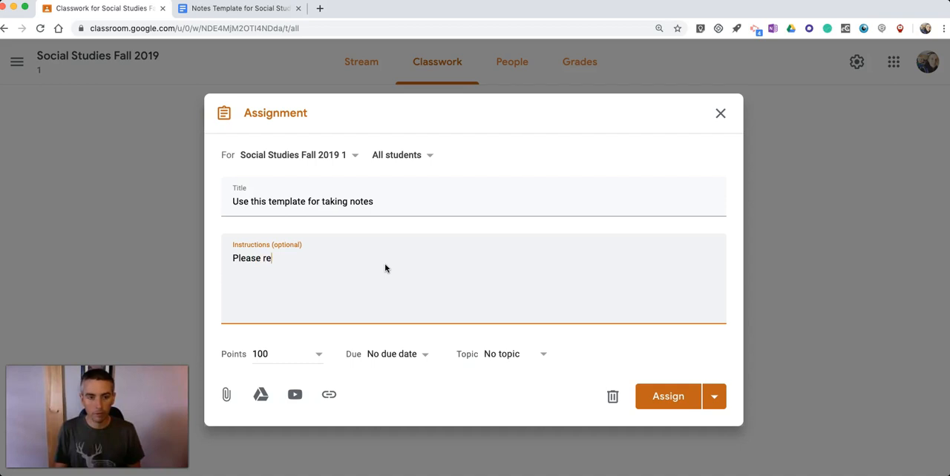
text(me,n)
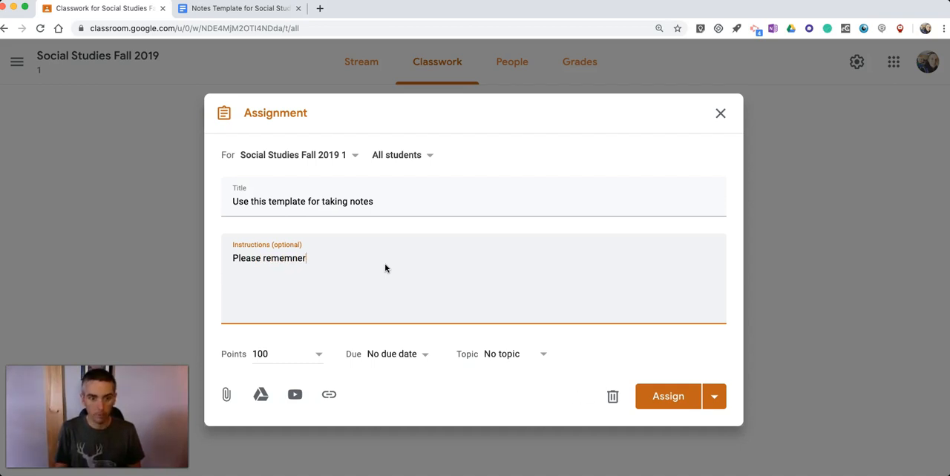
text(remember)
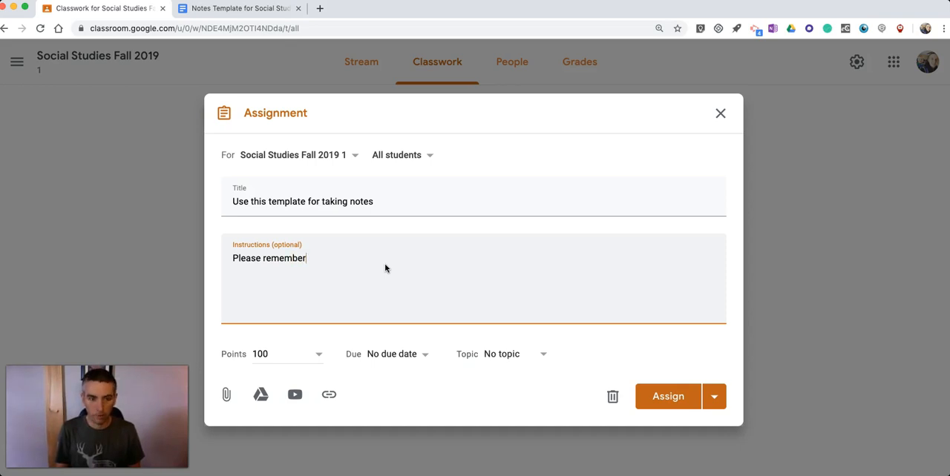
text(to update t)
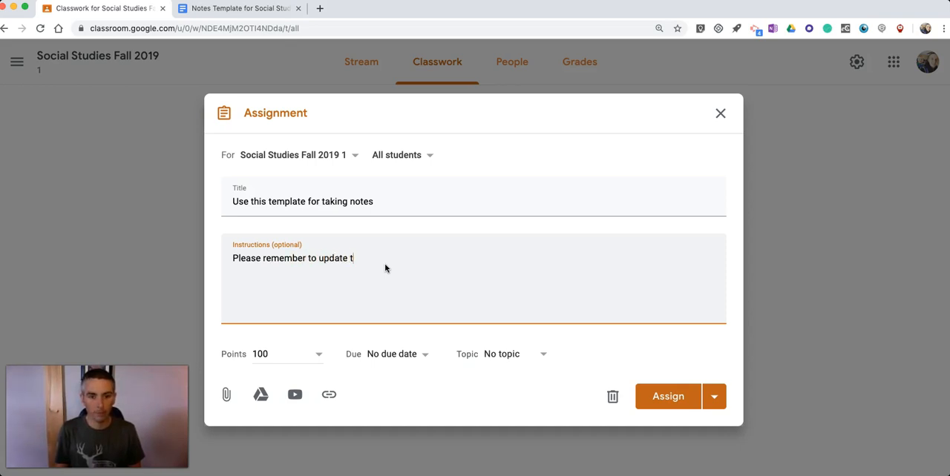
text(he date on the)
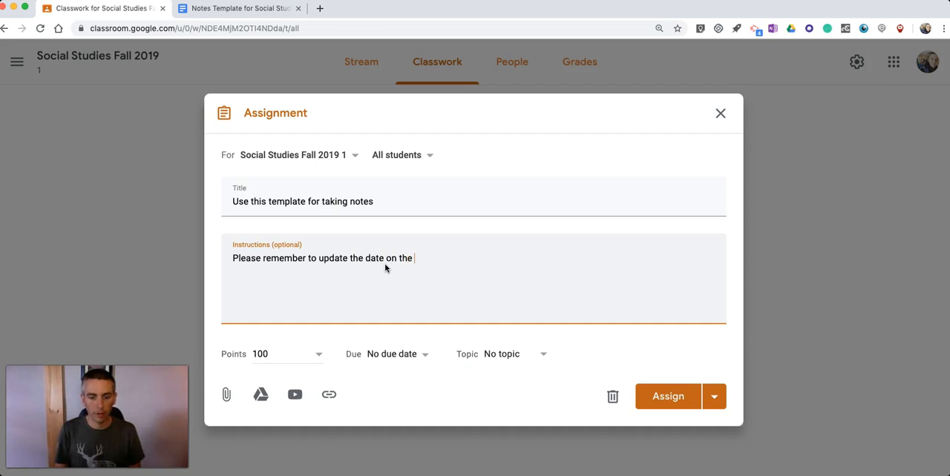
text(top)
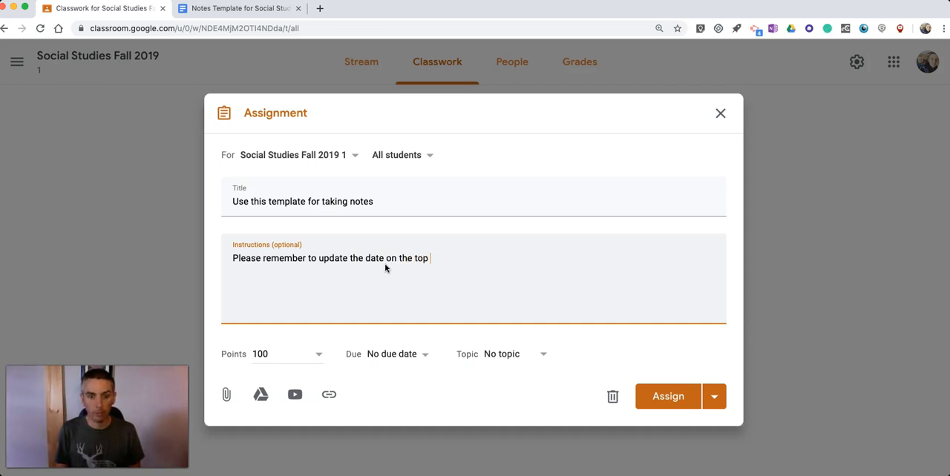
text(of the docume)
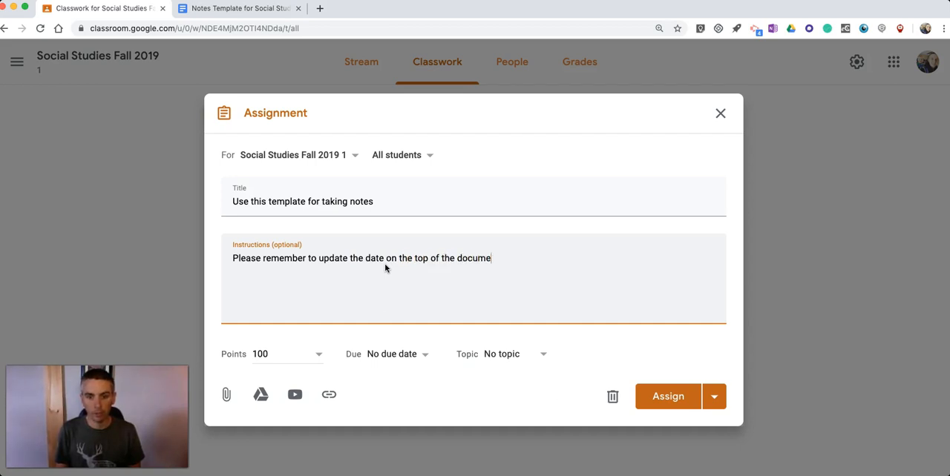
text(nt.)
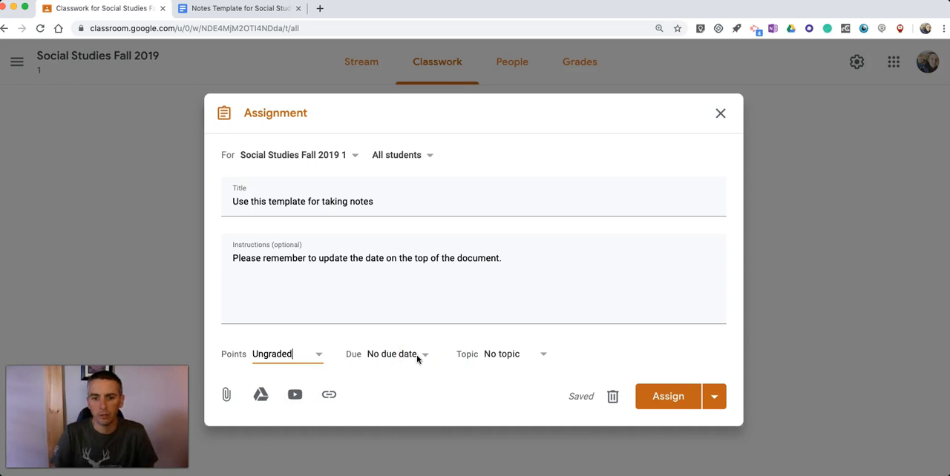
mouse_move(260, 394)
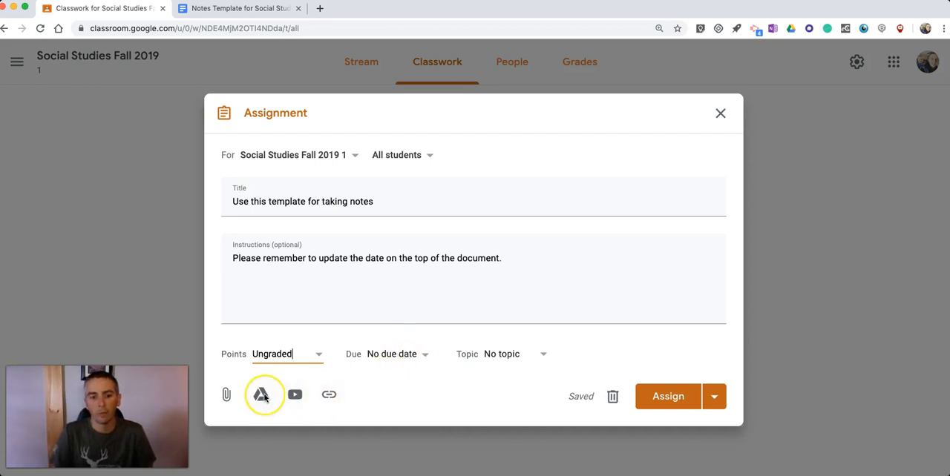
- Attach the 'Notes Template for Social Studies' Google Doc from Google Drive
click(261, 394)
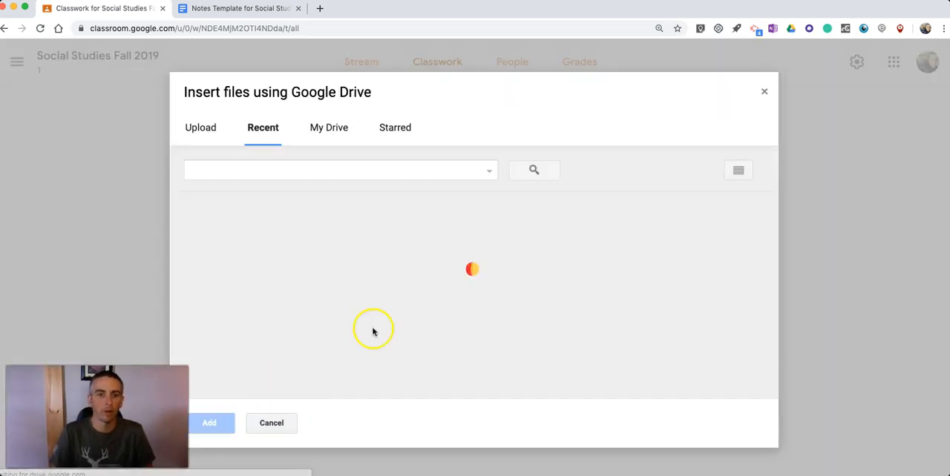
mouse_move(292, 126)
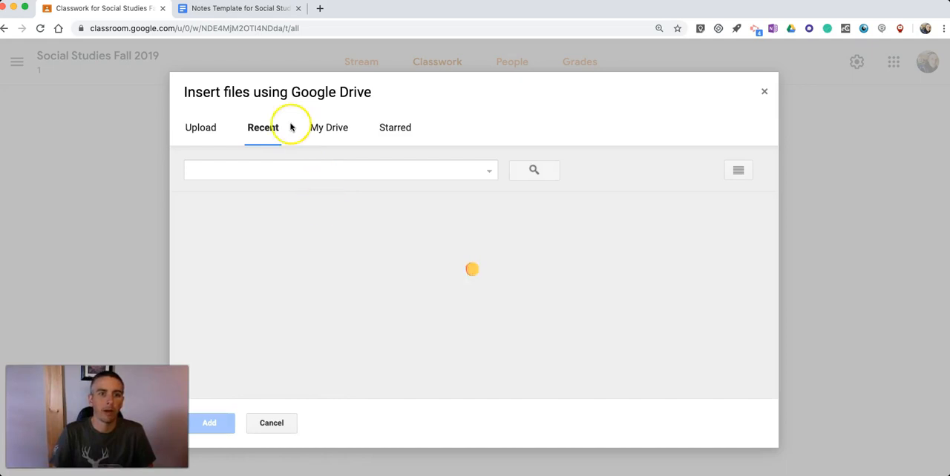
click(237, 9)
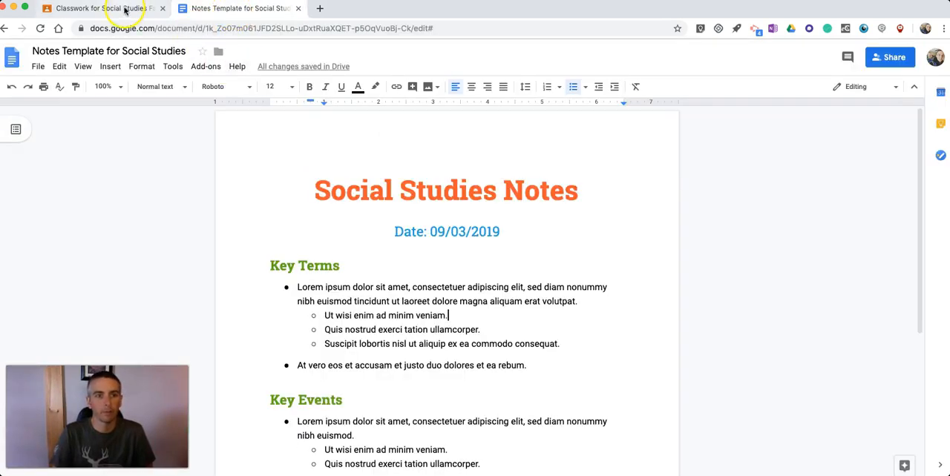
click(103, 8)
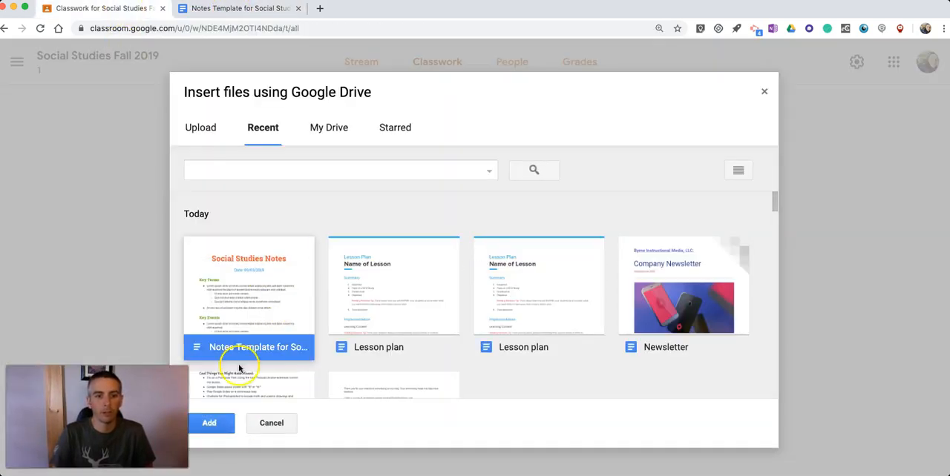
click(208, 422)
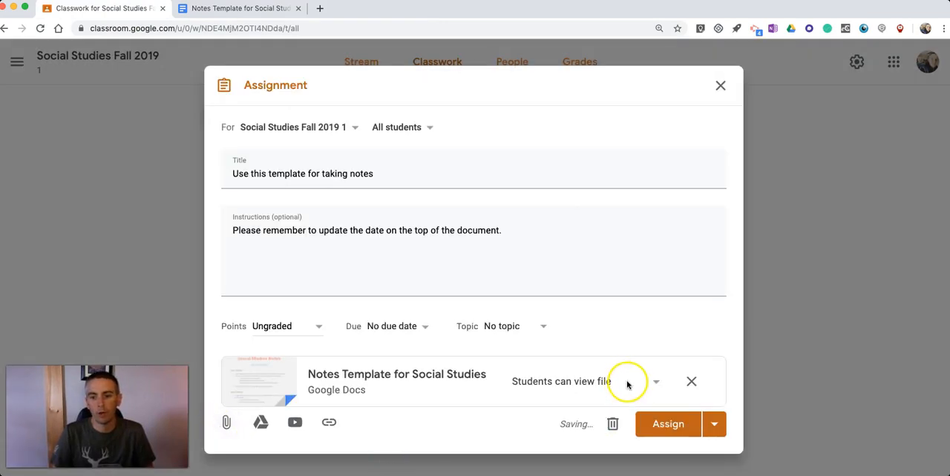
- Set the notes template to 'Make a copy for each student' and assign it
click(656, 381)
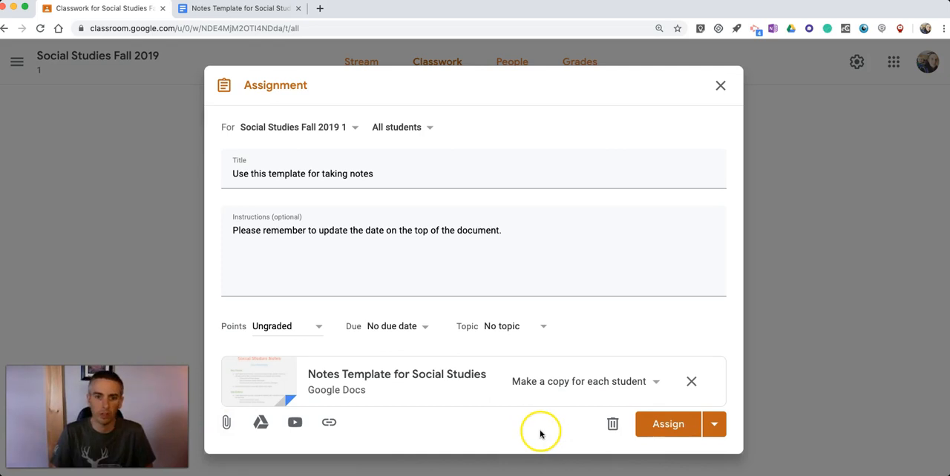
click(667, 423)
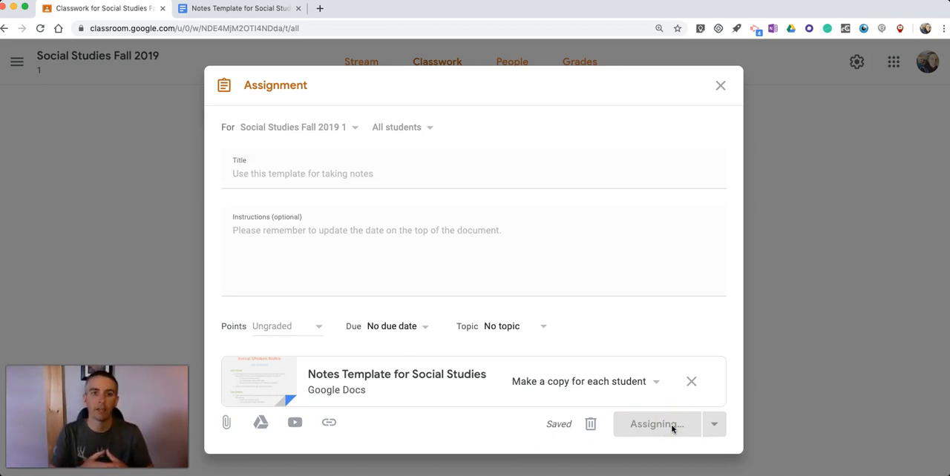
- Post 'Use this template for taking notes' to the class's Classwork page
click(656, 424)
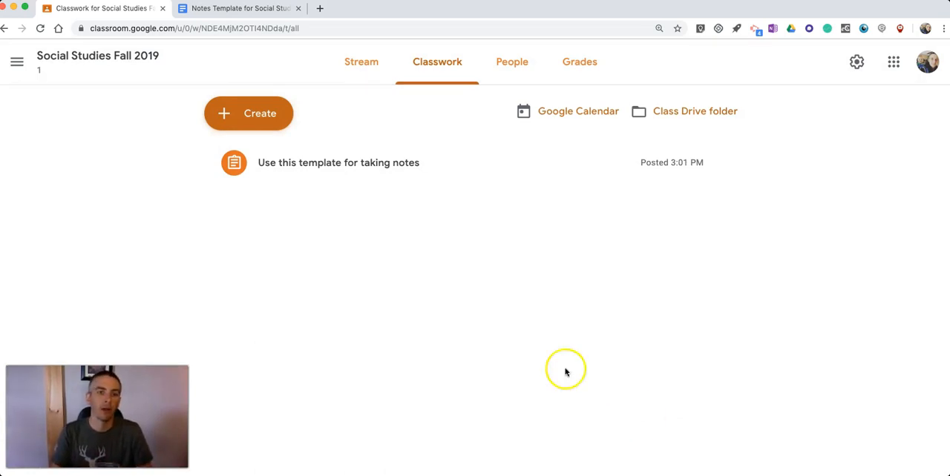
mouse_move(528, 354)
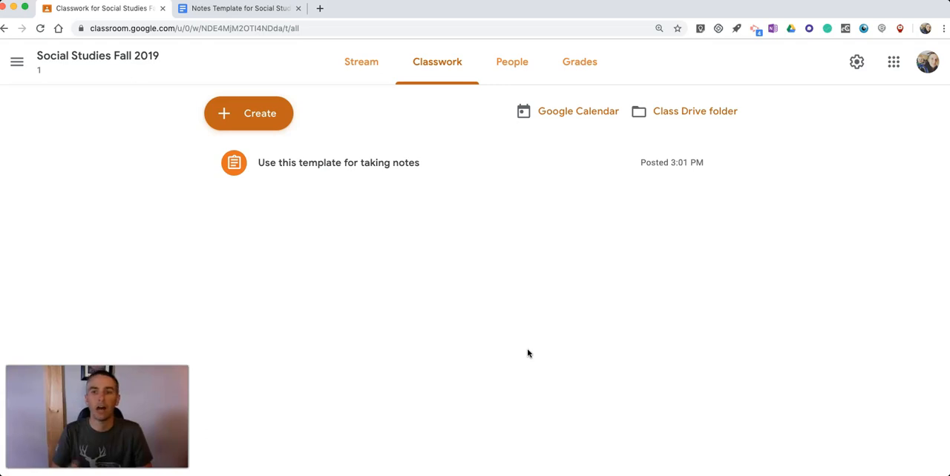